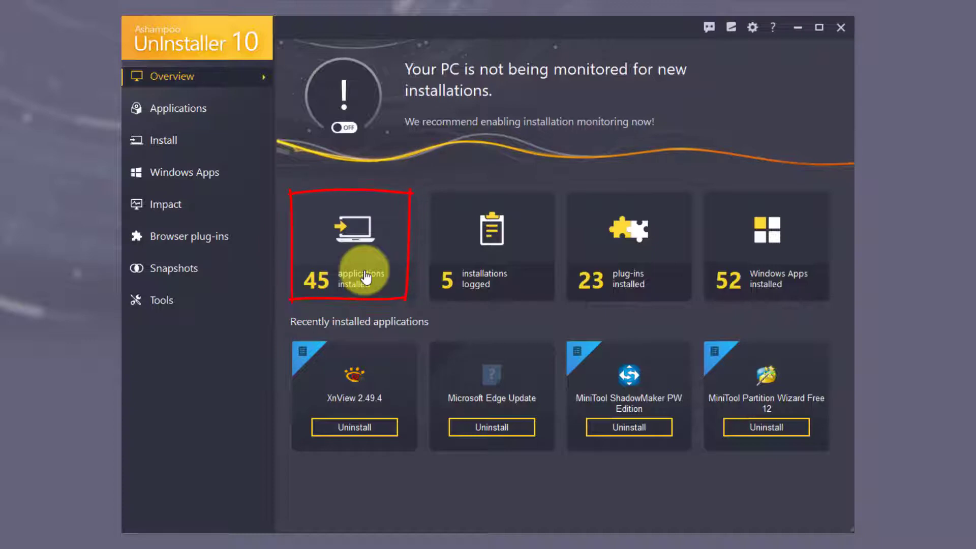
# Switch the new-installation monitoring toggle from OFF to ON on the Overview page.
pyautogui.click(348, 246)
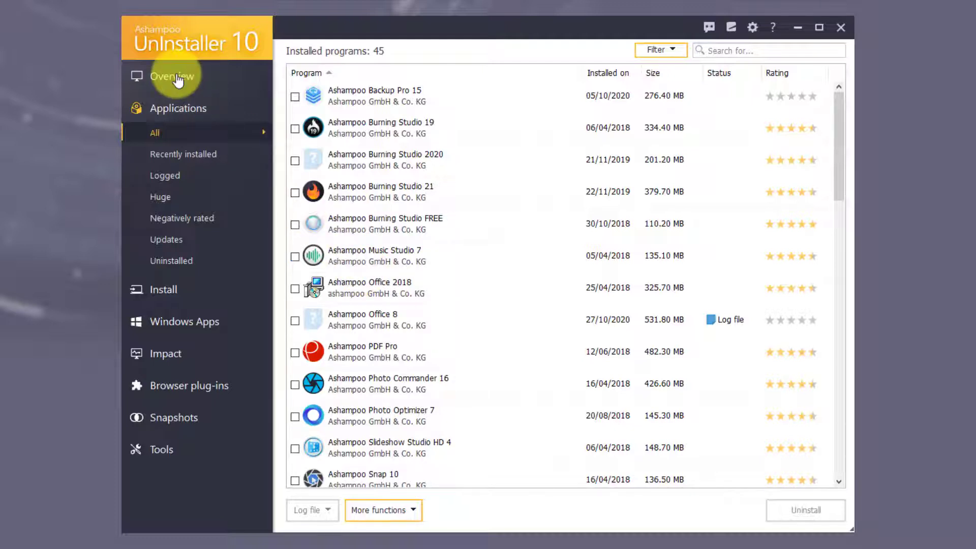
pyautogui.click(173, 76)
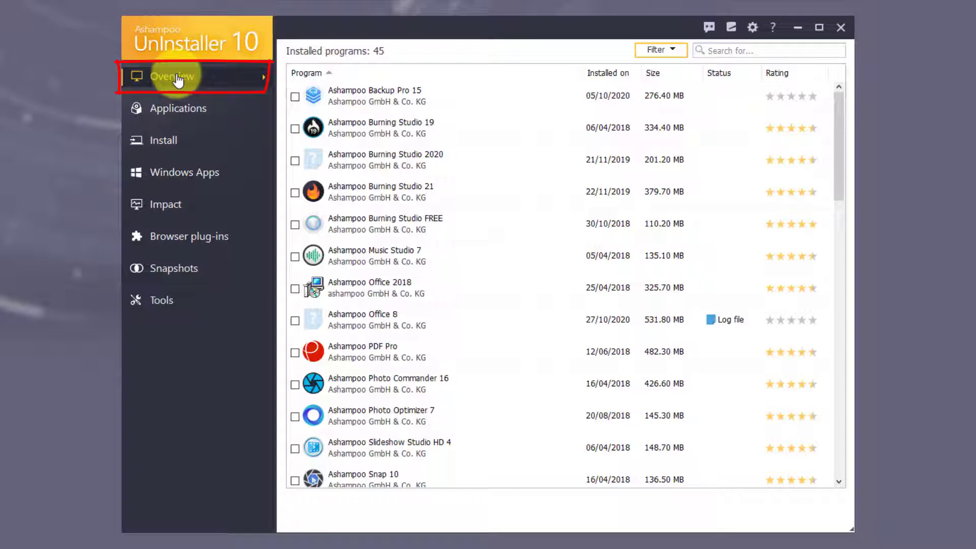
pyautogui.click(172, 76)
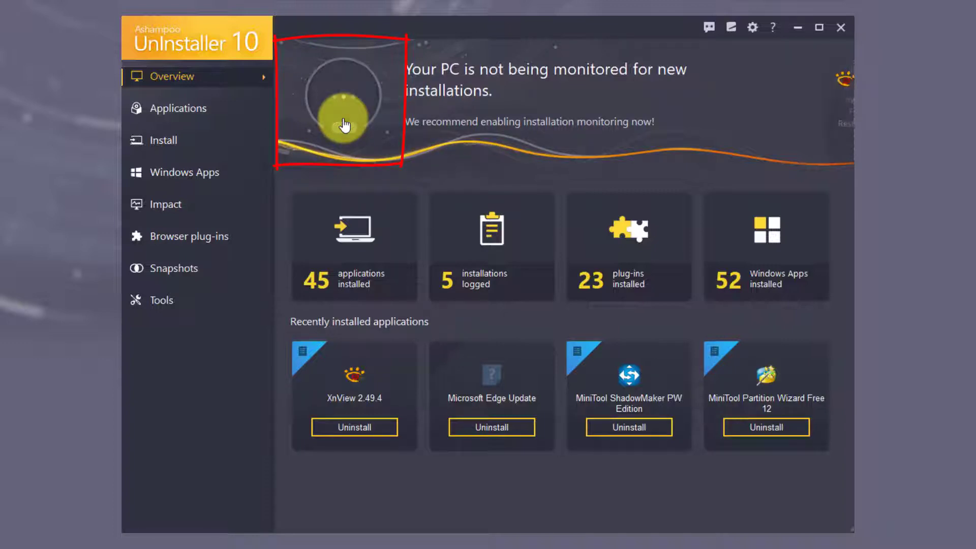
pyautogui.click(345, 123)
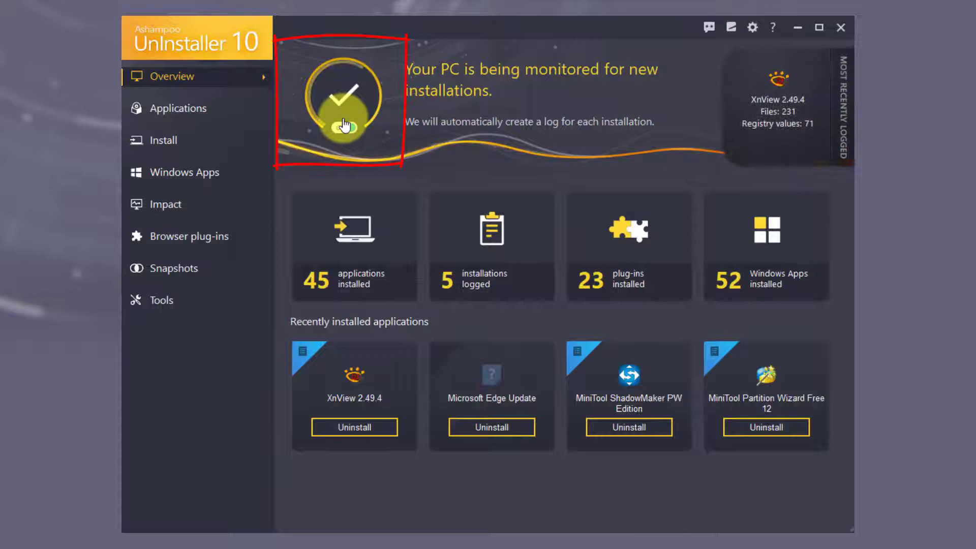
pyautogui.click(346, 123)
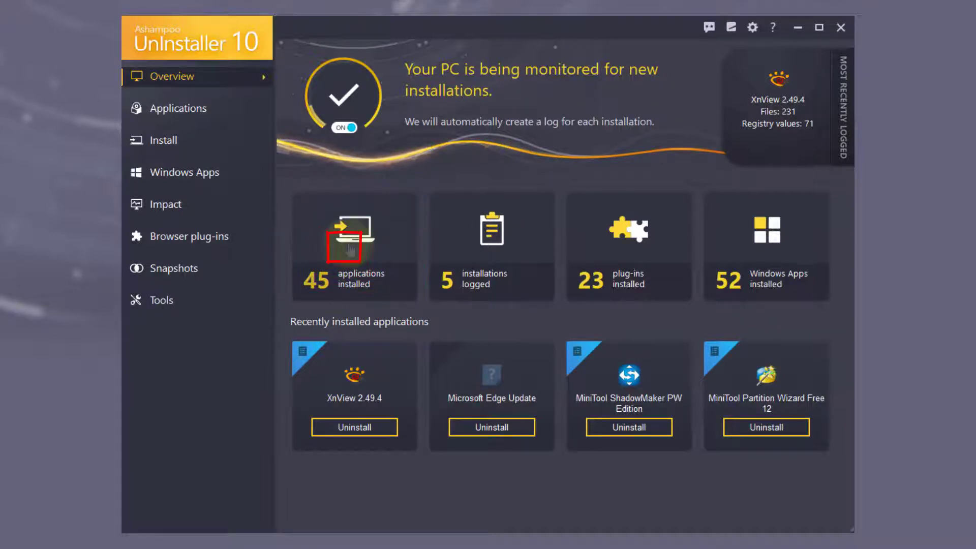
# Filter the Applications list with 'xnview' and tick XnView 2.49.4 for removal.
pyautogui.click(354, 246)
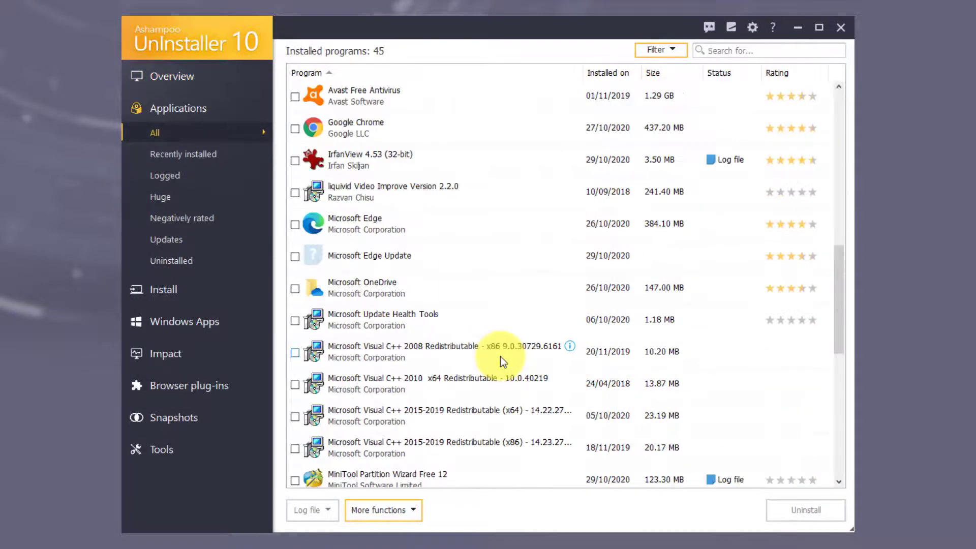
pyautogui.scroll(-3)
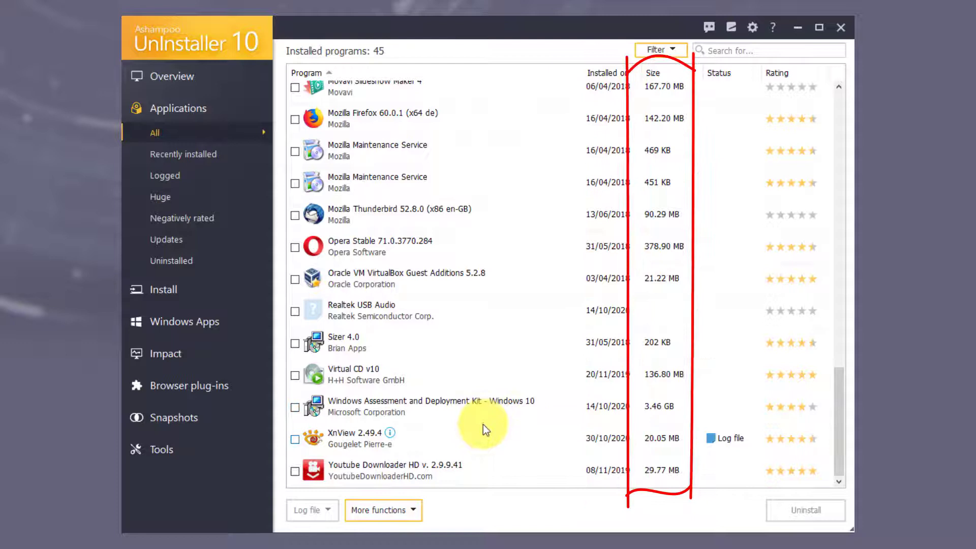
pyautogui.moveTo(440, 443)
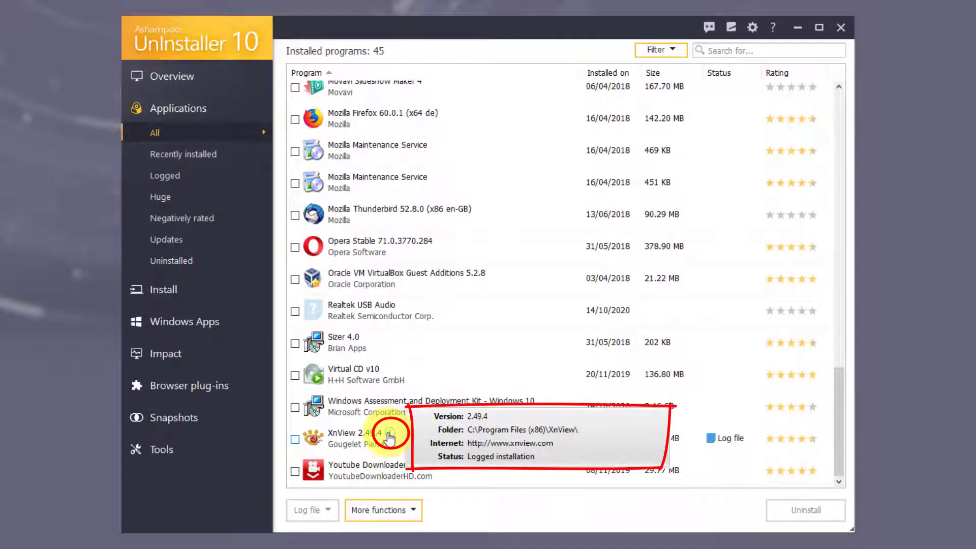
pyautogui.click(389, 439)
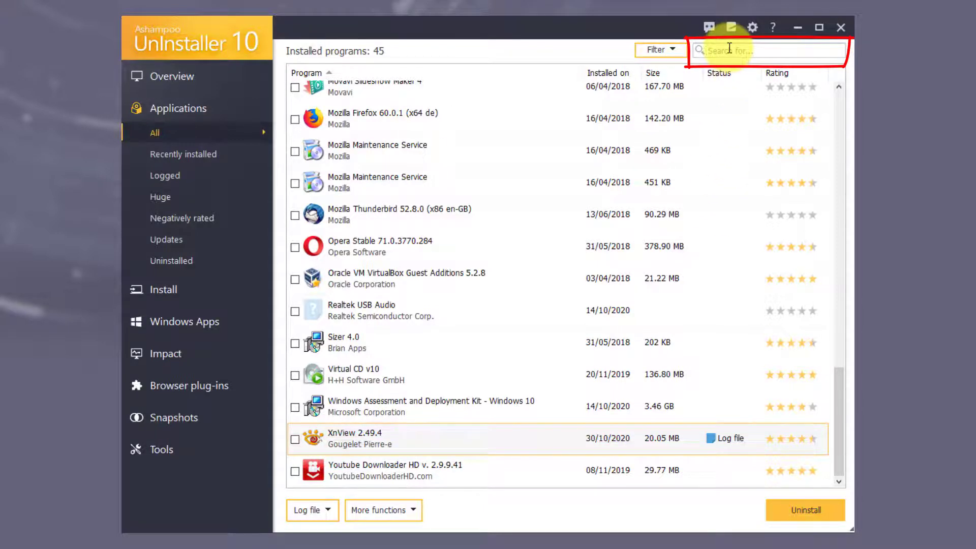
pyautogui.write('xnview')
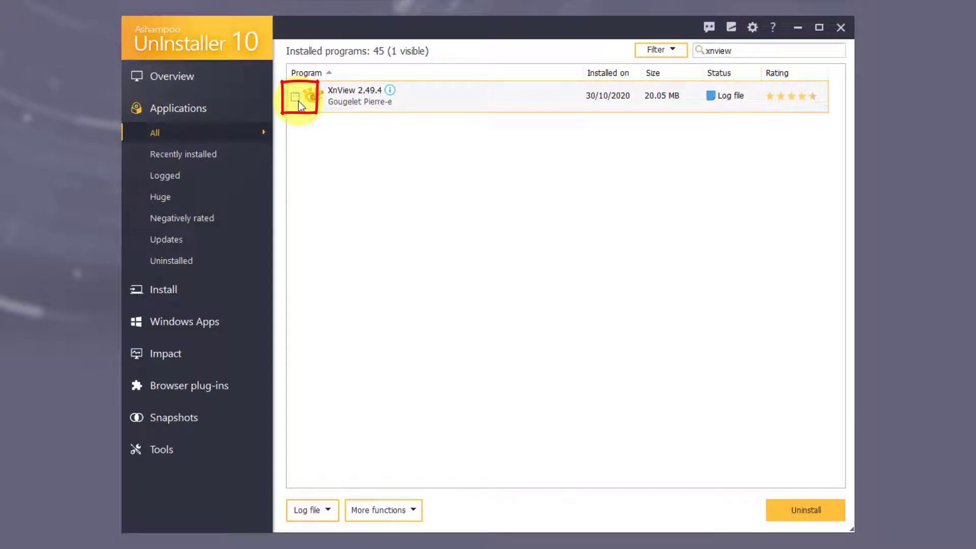
pyautogui.click(295, 97)
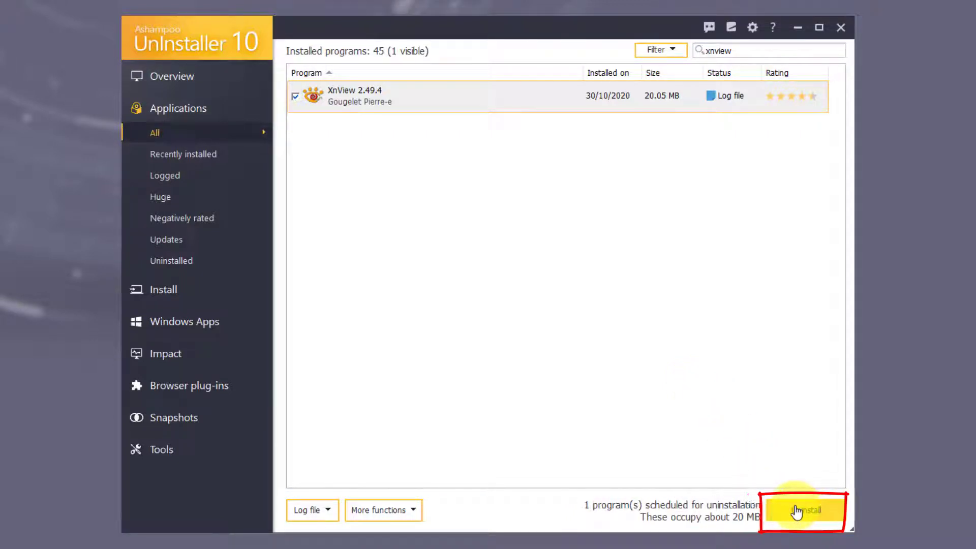
# Start the XnView uninstall with the 'Hide original uninstall routine' option enabled.
pyautogui.click(805, 510)
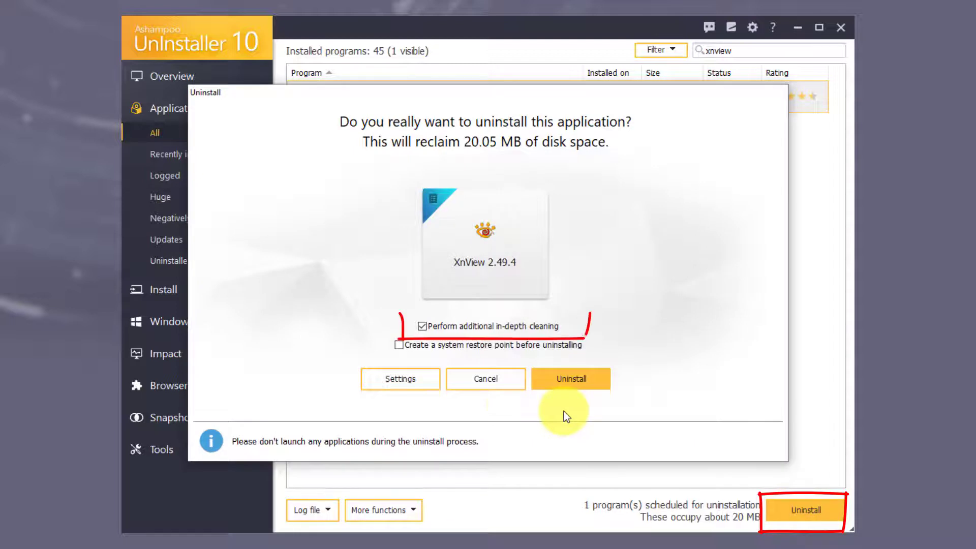
pyautogui.moveTo(511, 409)
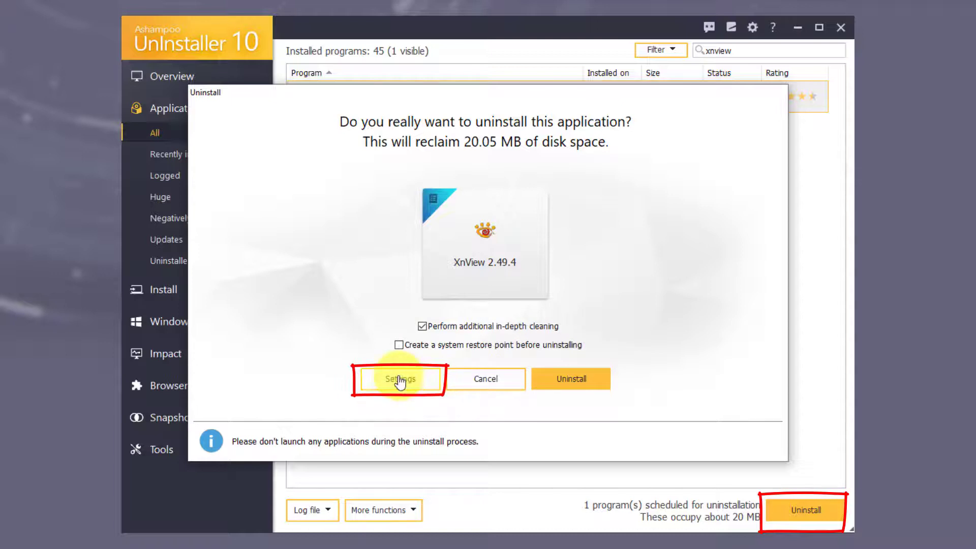
pyautogui.click(399, 380)
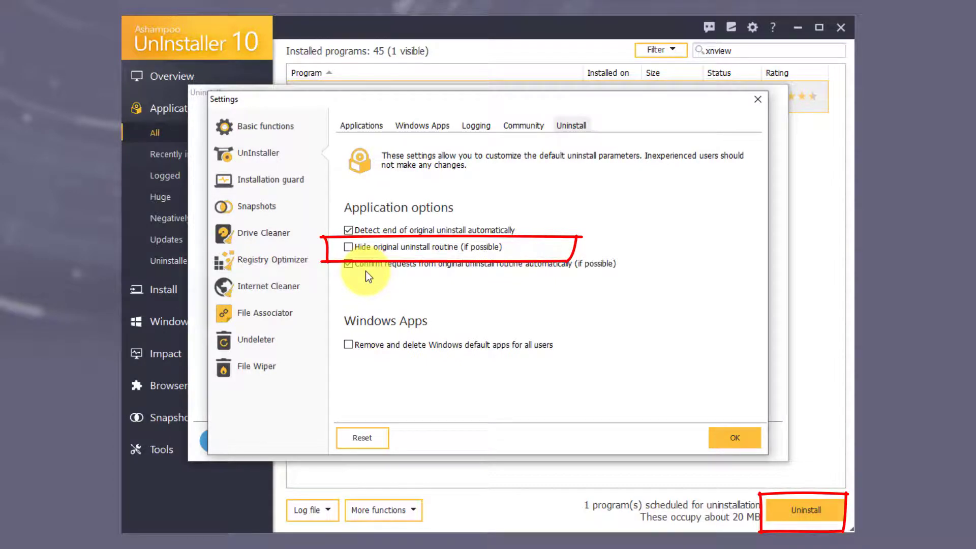
pyautogui.click(349, 246)
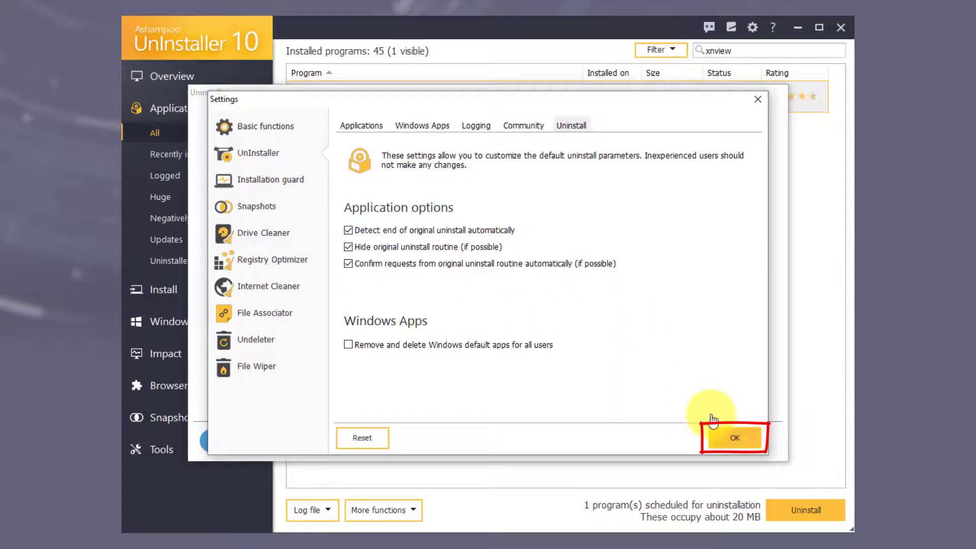
pyautogui.click(733, 437)
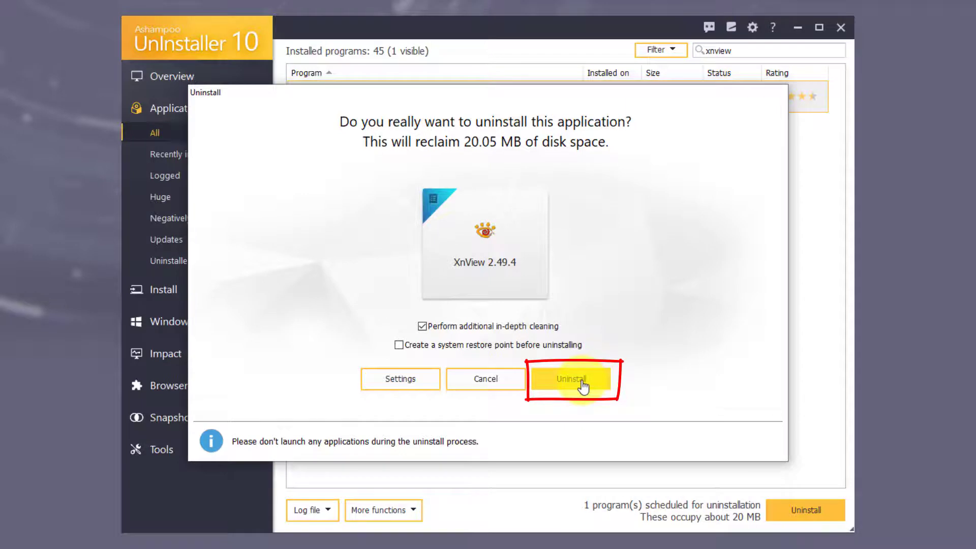
# Remove XnView with in-depth cleaning and dismiss the summary of 230 files and 72 registry objects.
pyautogui.click(568, 379)
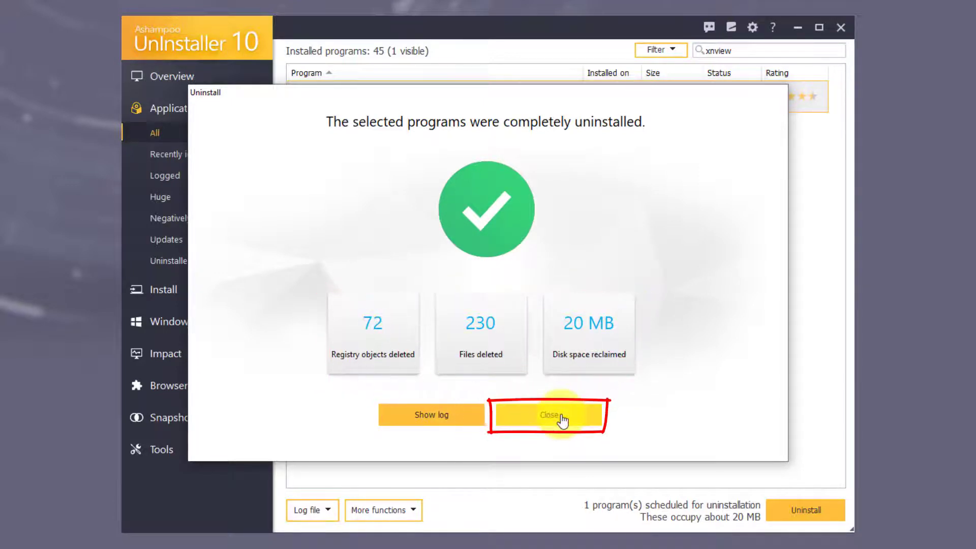
pyautogui.click(556, 415)
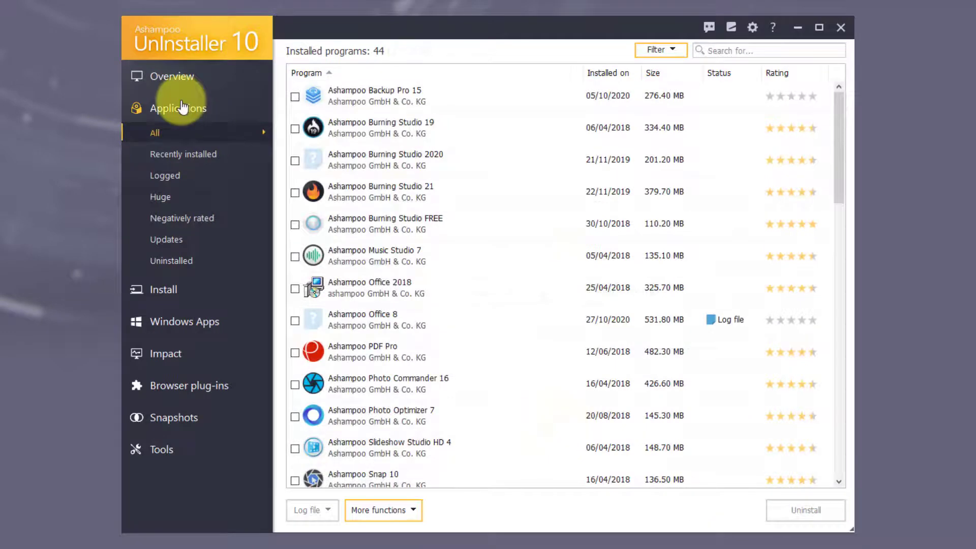
# Show the Microsoft Edge Chromium plug-ins and mark Amazon Assistant for removal.
pyautogui.click(172, 76)
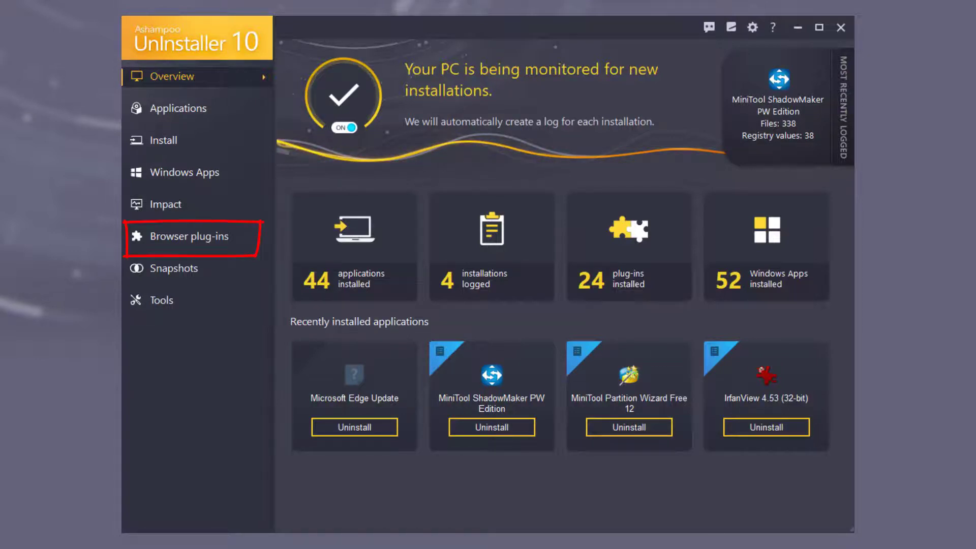
pyautogui.moveTo(194, 242)
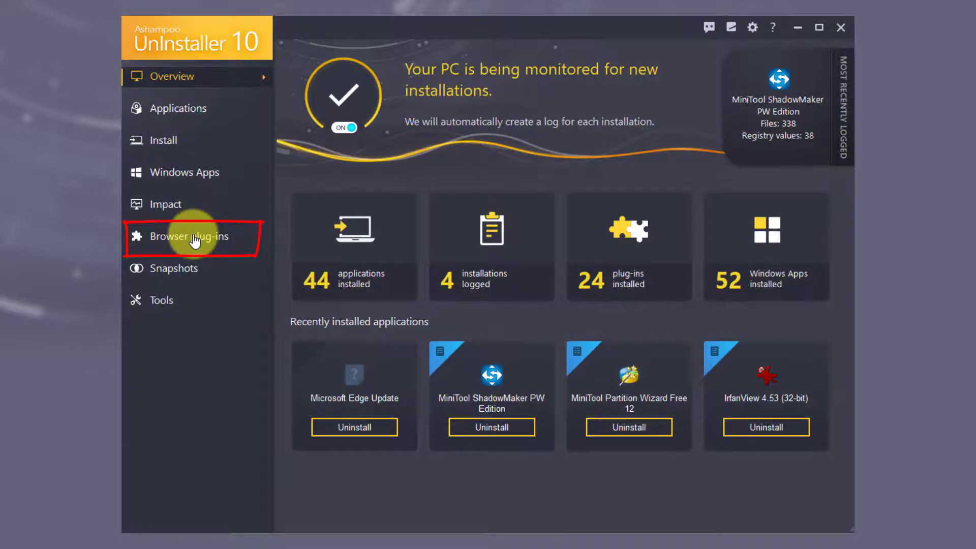
pyautogui.click(190, 236)
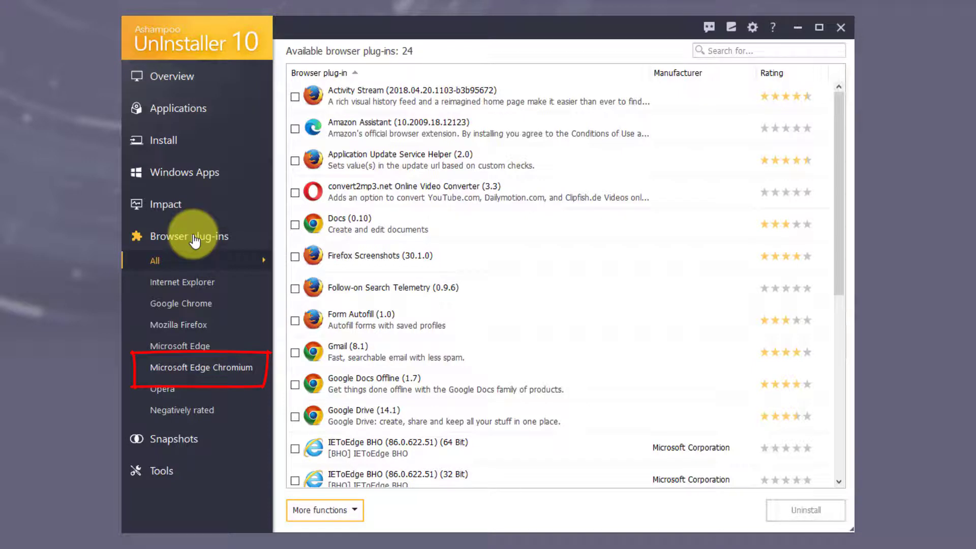
pyautogui.click(201, 367)
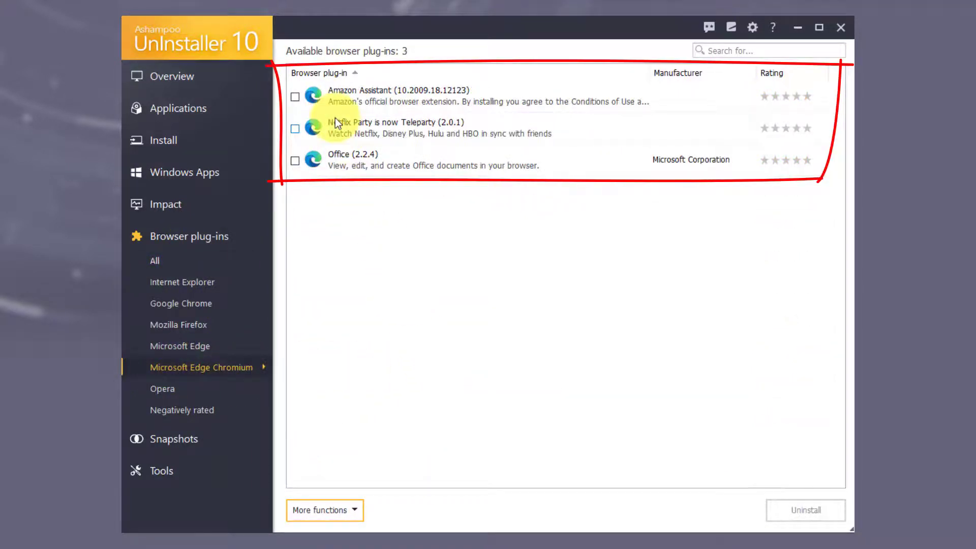
pyautogui.click(296, 96)
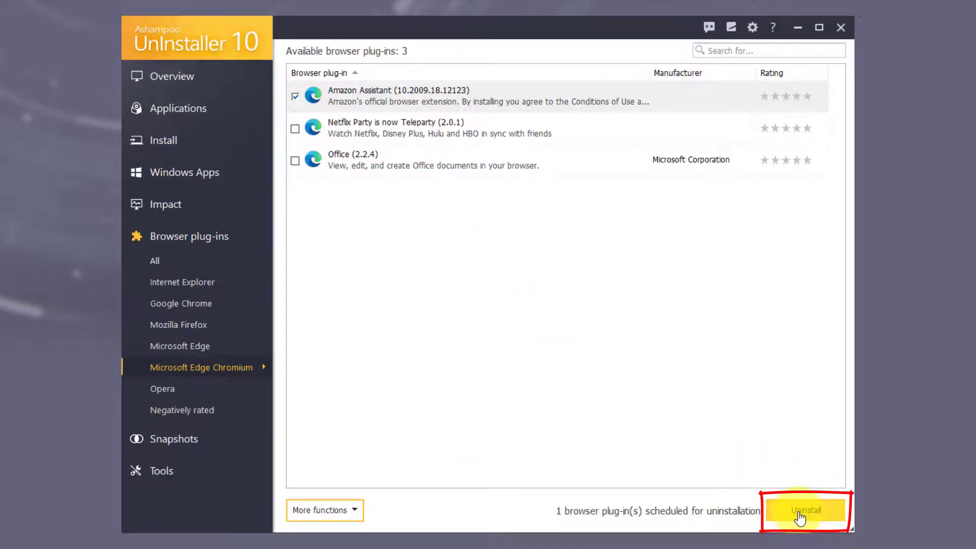
# Uninstall Amazon Assistant, dismiss the summary and return to the overview.
pyautogui.click(805, 510)
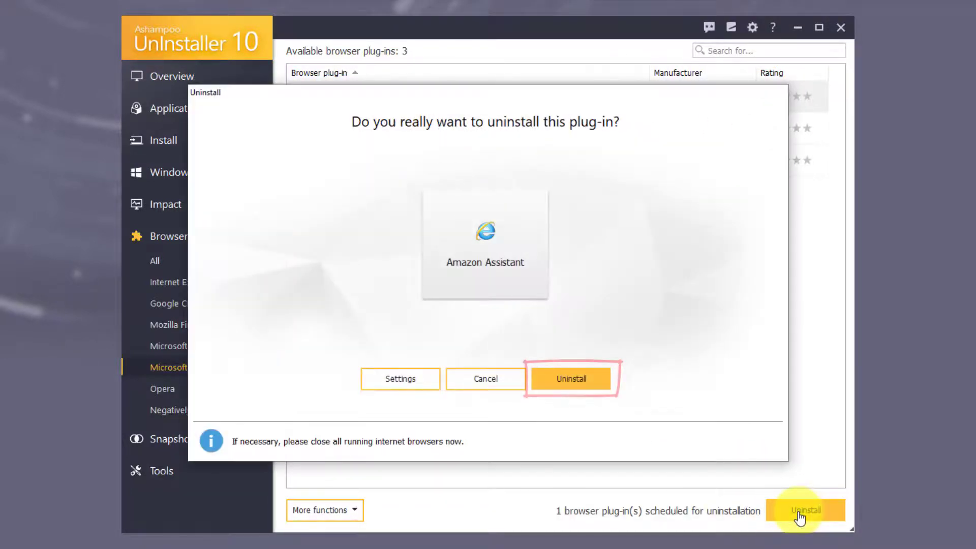
pyautogui.click(570, 378)
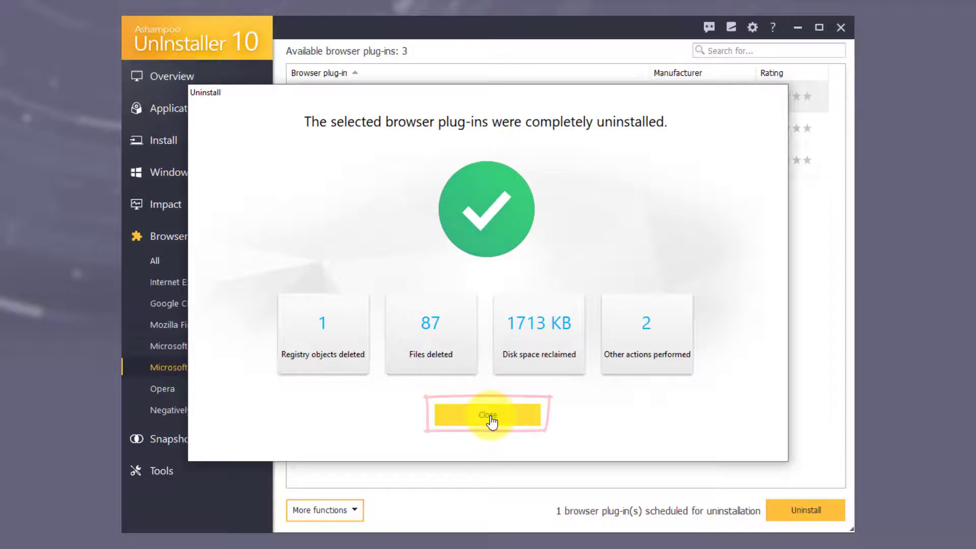
pyautogui.click(487, 415)
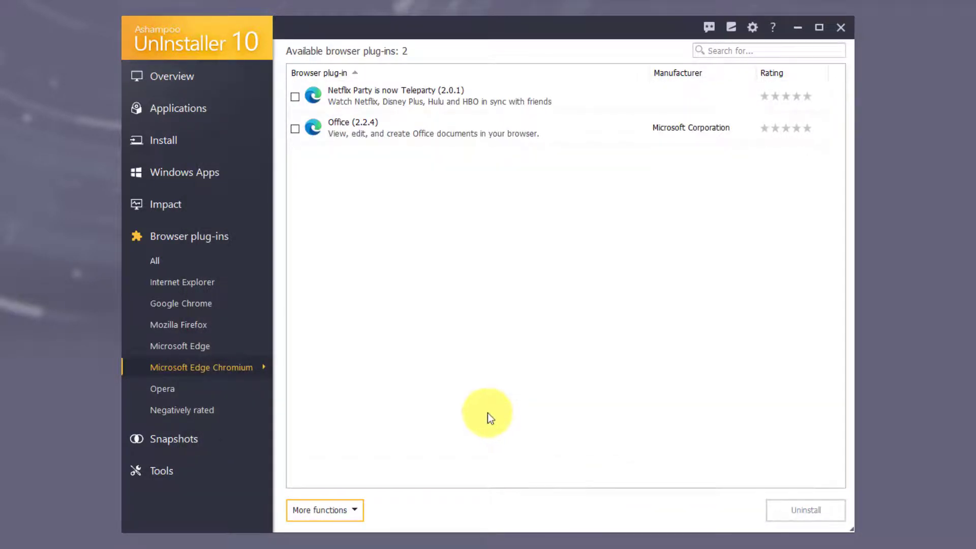
pyautogui.click(173, 76)
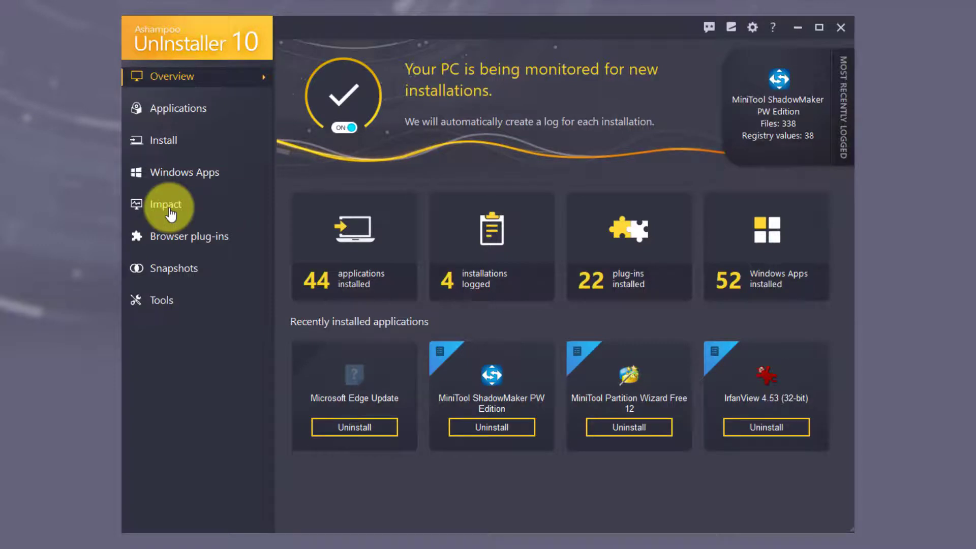
pyautogui.click(165, 203)
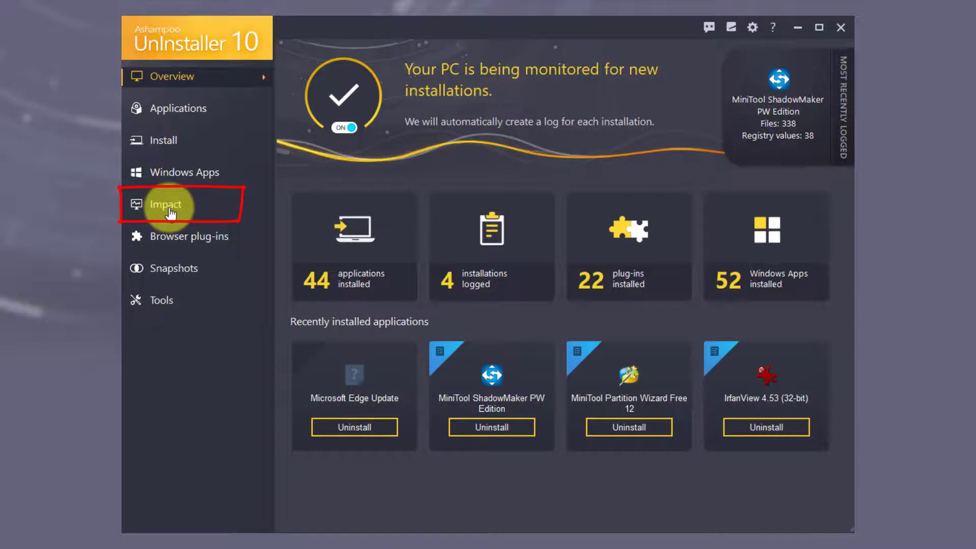
pyautogui.click(165, 204)
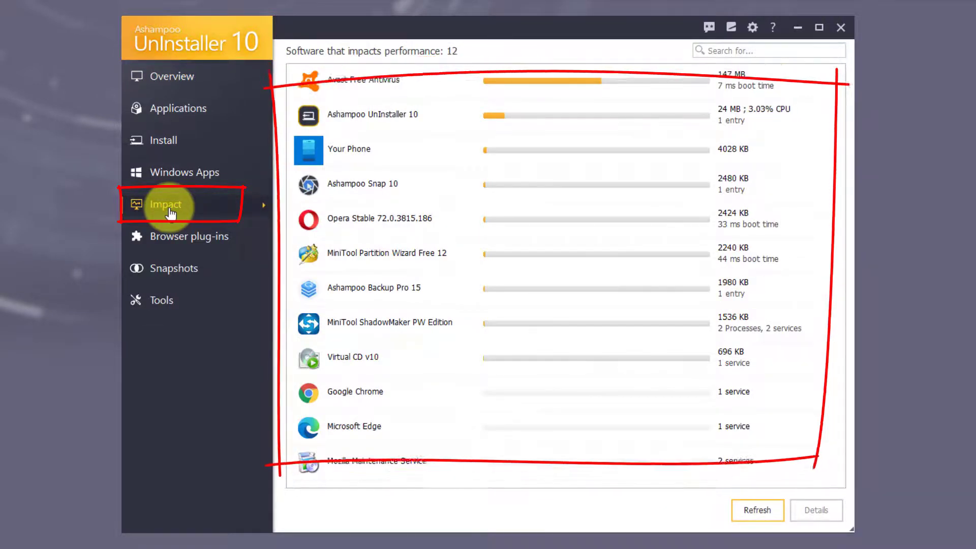
pyautogui.click(373, 288)
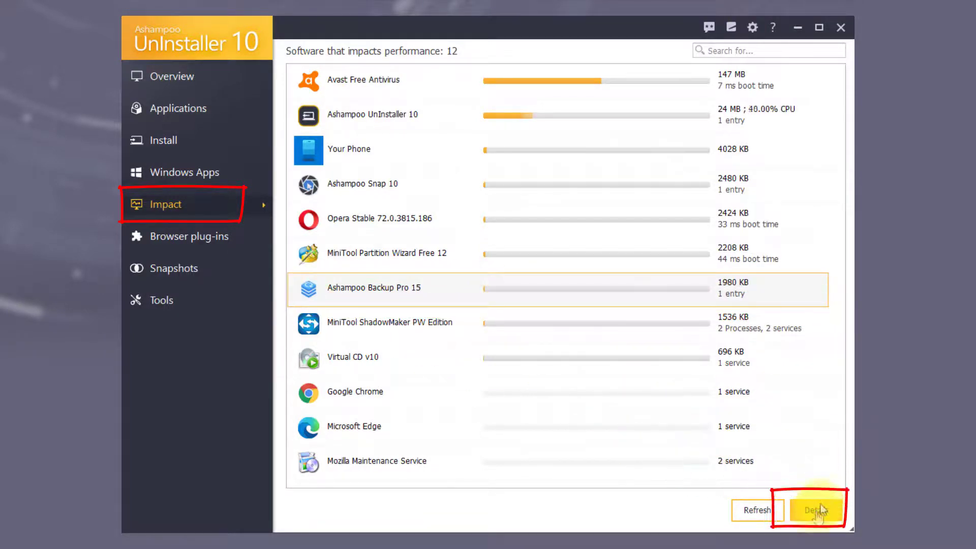
pyautogui.click(814, 509)
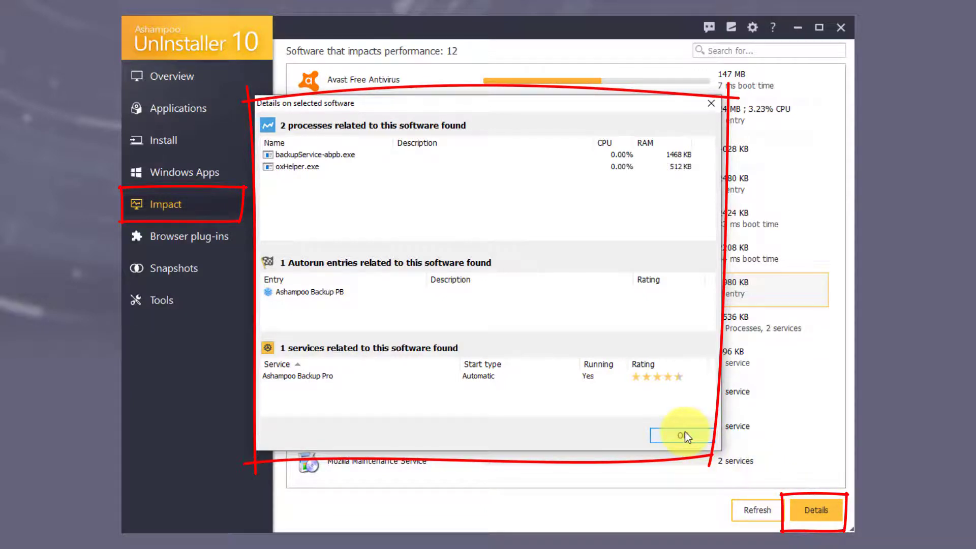
pyautogui.click(683, 435)
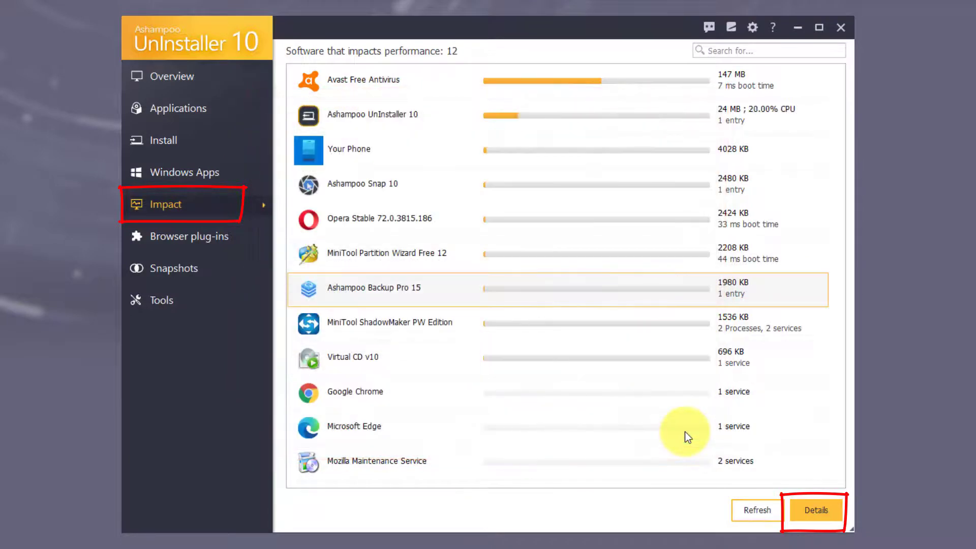
pyautogui.click(173, 77)
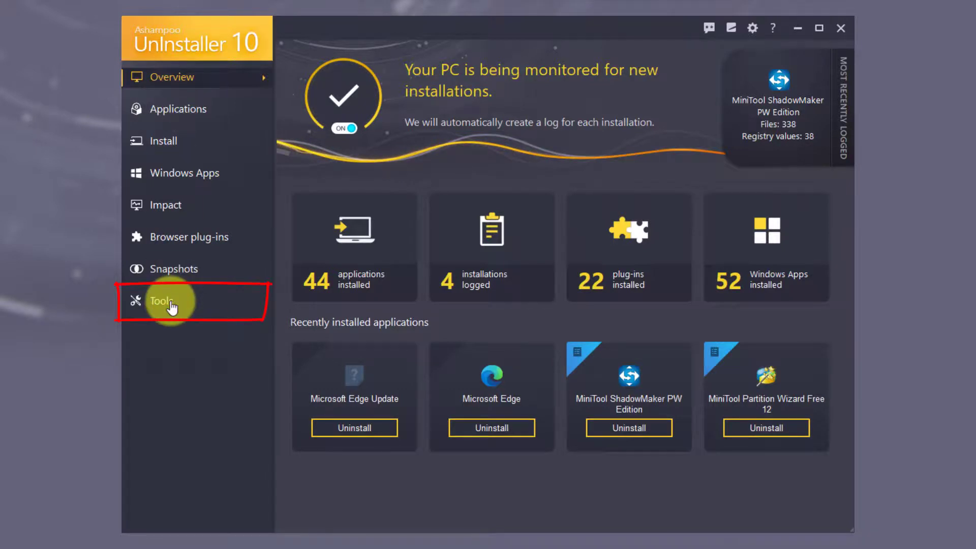
# Launch the Unlocker tool and add EventStore.db-wal to the files to unlock.
pyautogui.click(168, 301)
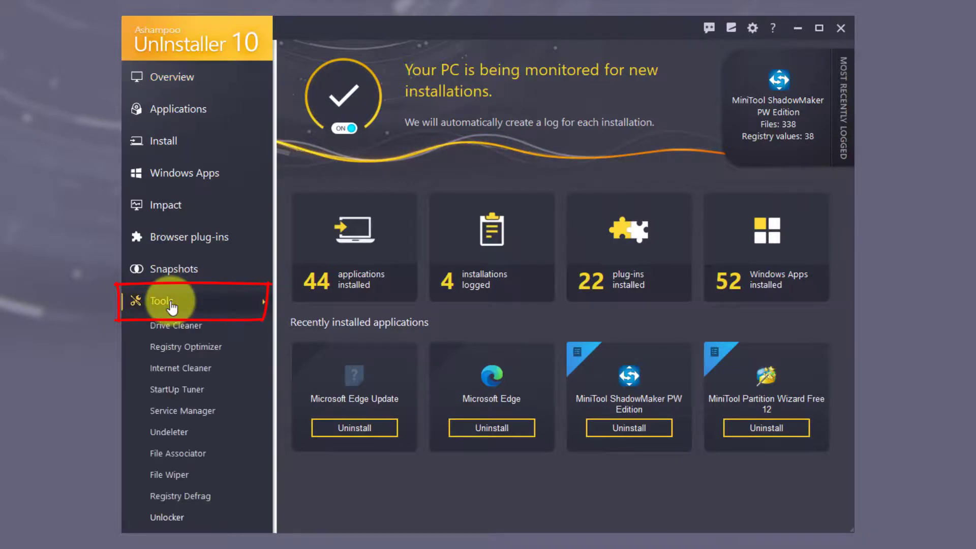
pyautogui.click(165, 301)
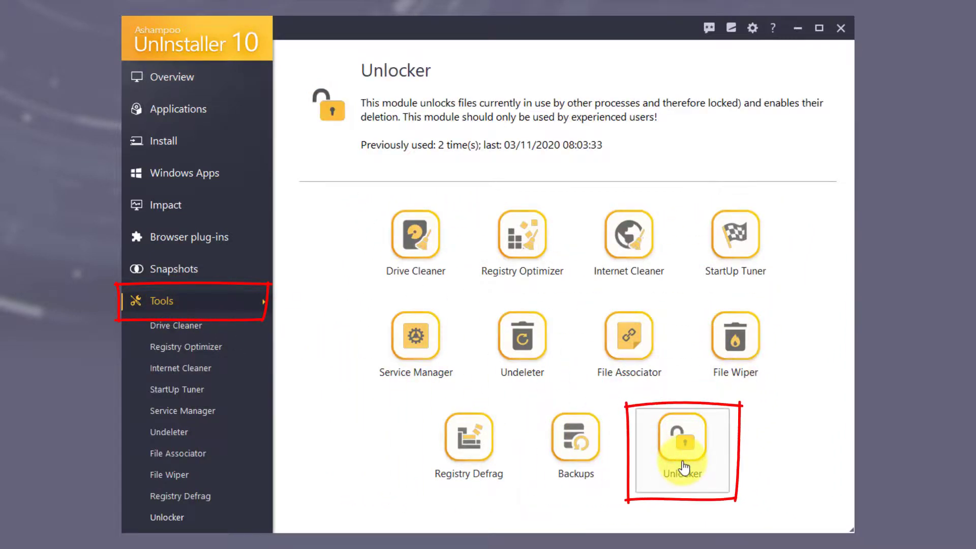
pyautogui.click(681, 445)
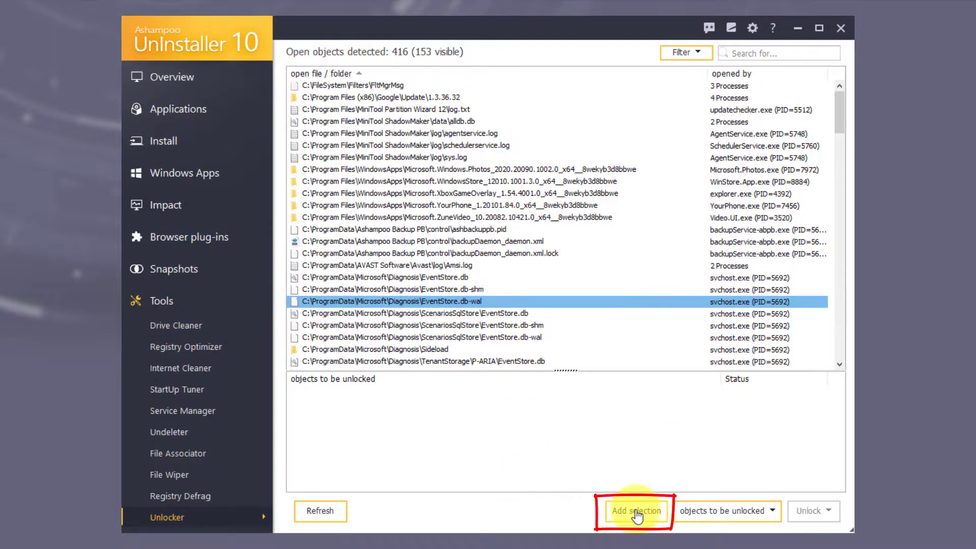
pyautogui.click(634, 510)
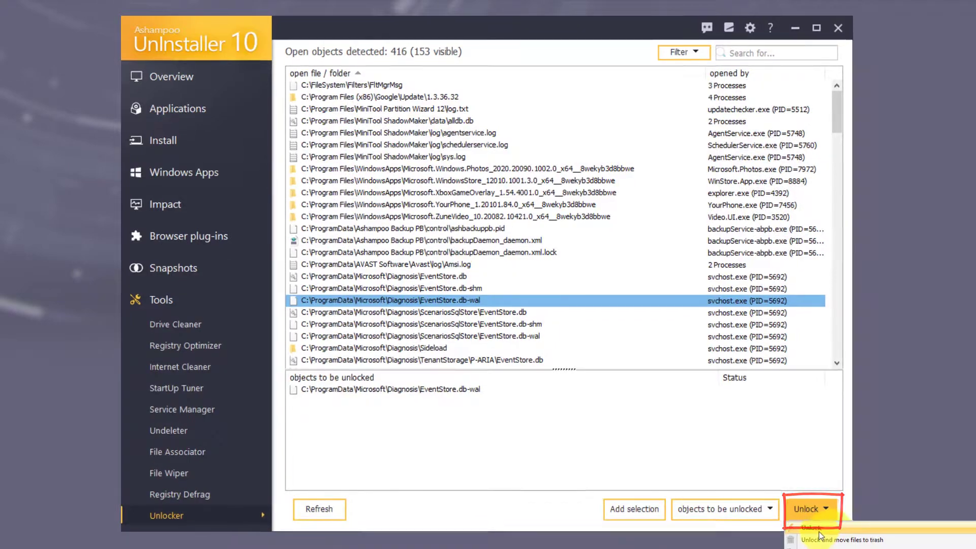
# Unlock the file without moving it, accept the warning and return to the overview.
pyautogui.click(826, 508)
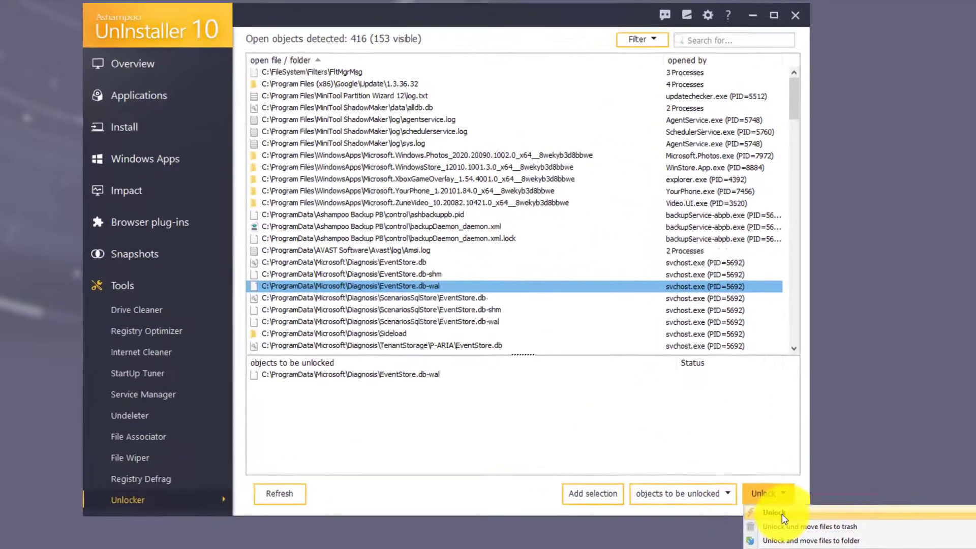
pyautogui.click(775, 513)
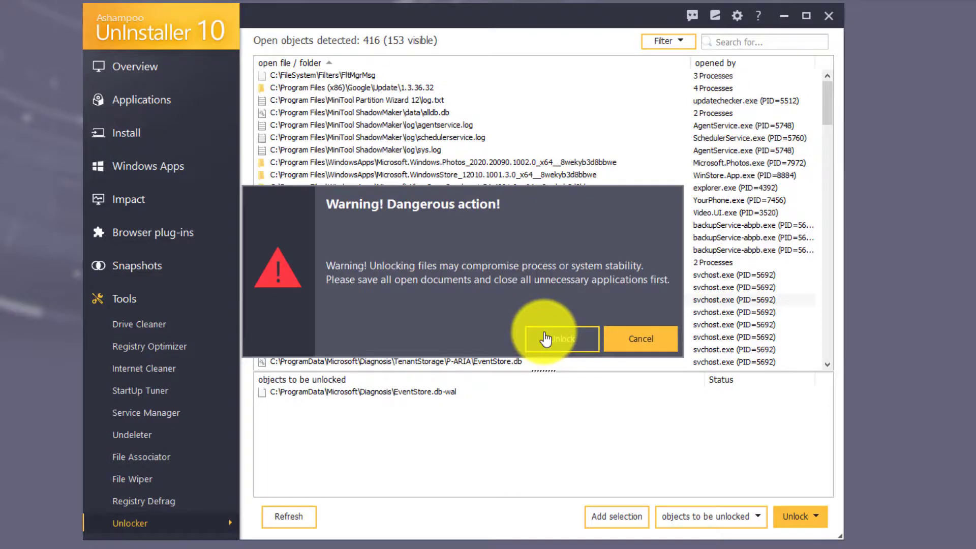
pyautogui.click(559, 338)
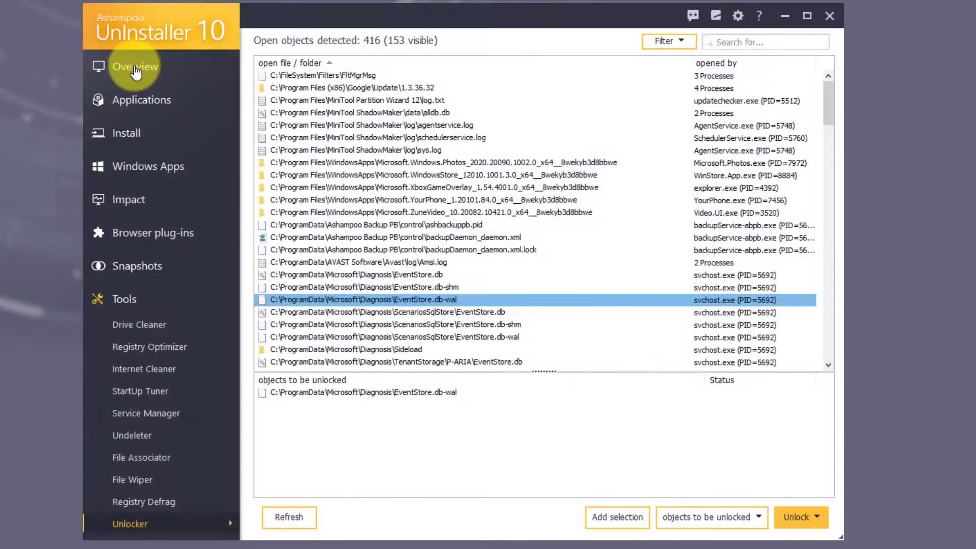
pyautogui.click(134, 67)
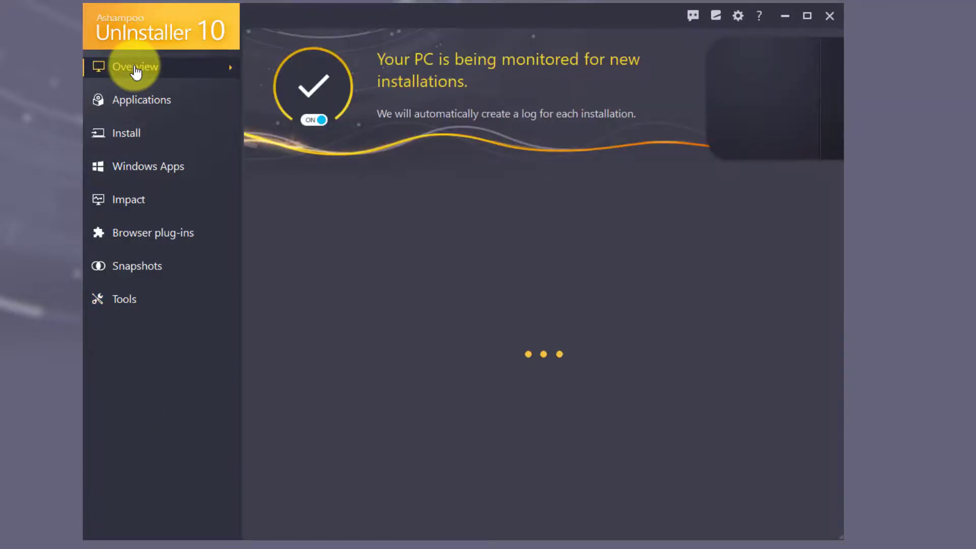